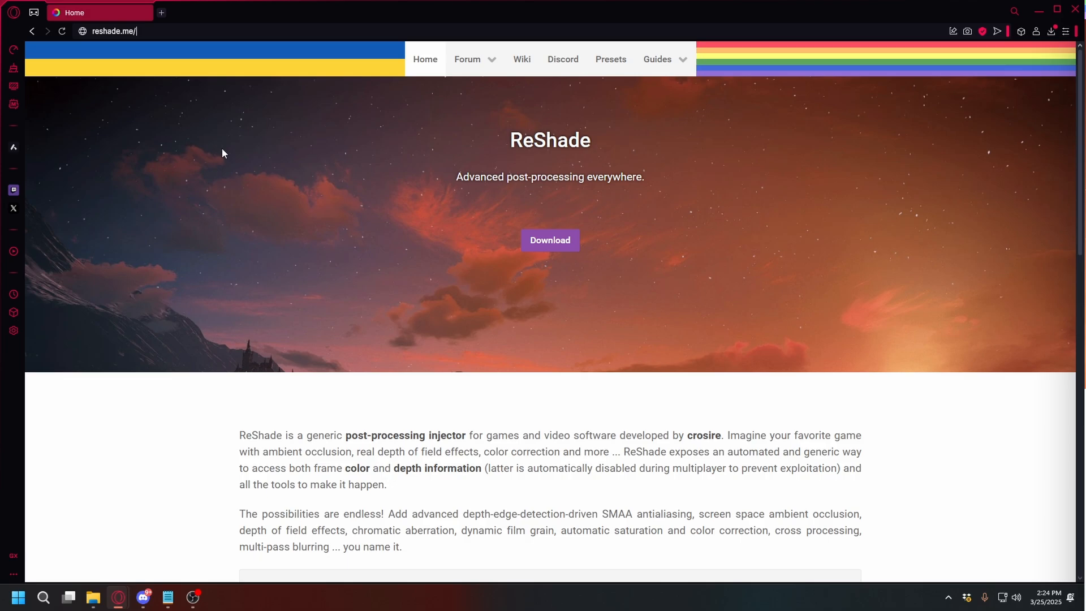
{"action": "mouse_move", "coordinate": [117, 122]}
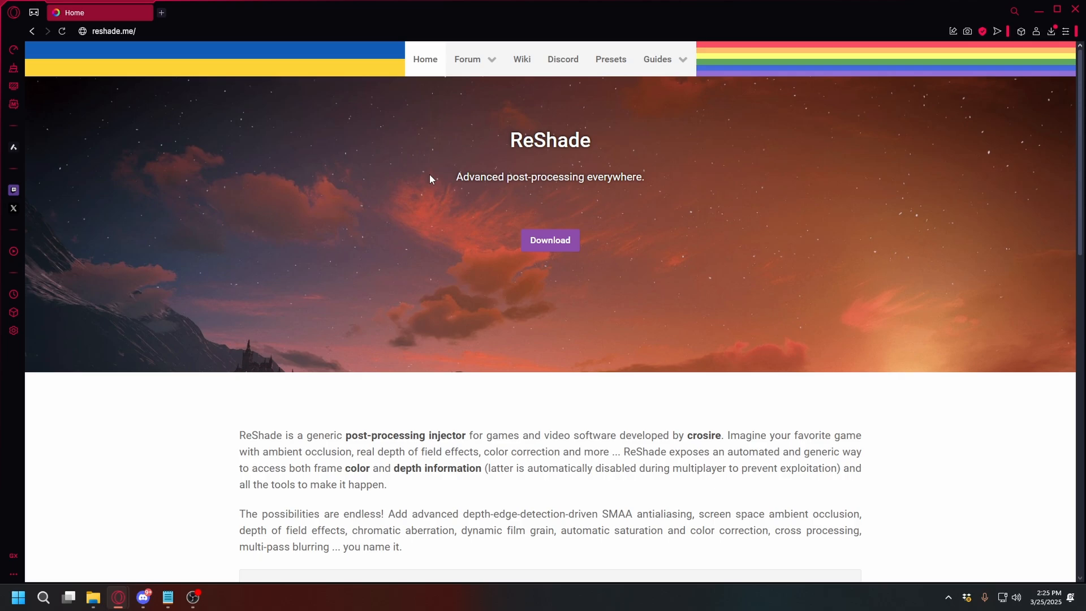
{"action": "mouse_move", "coordinate": [549, 240]}
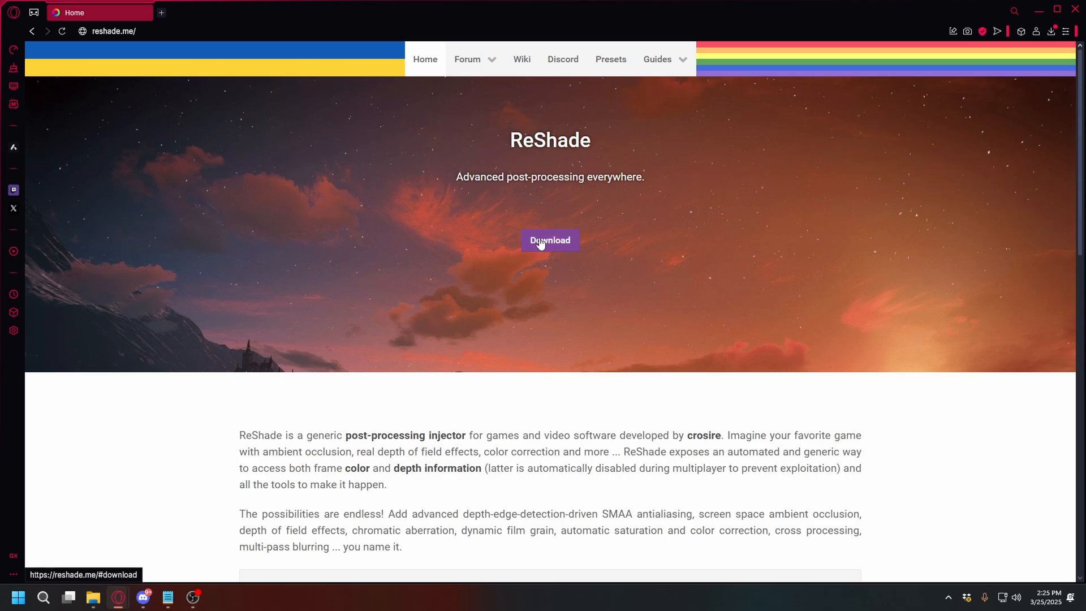
- Download the ReShade 6.4.1 setup from reshade.me and save it into Downloads
{"action": "left_click", "coordinate": [550, 240]}
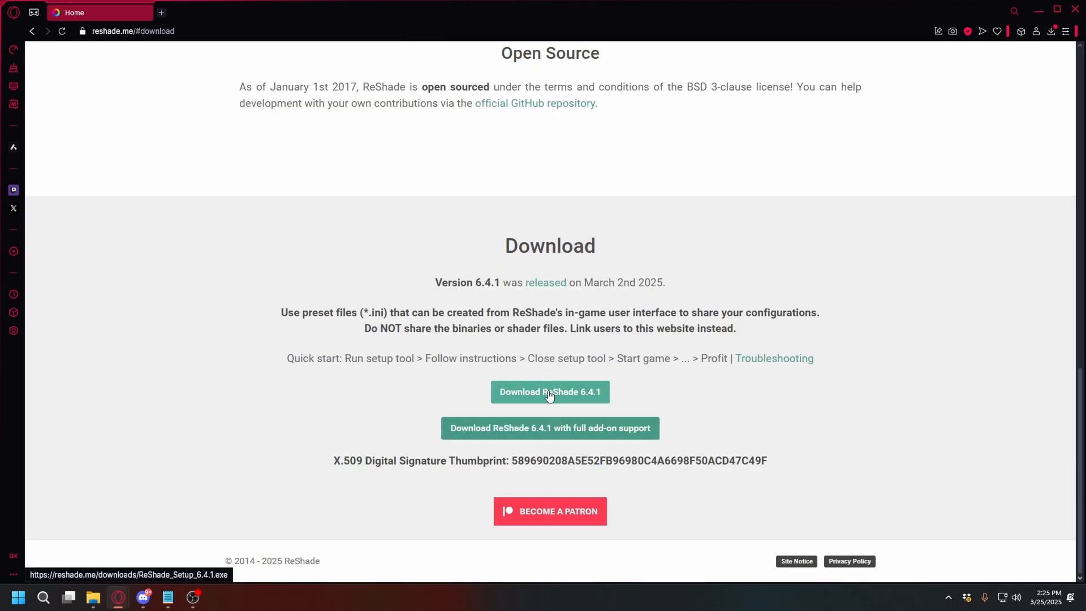
{"action": "mouse_move", "coordinate": [594, 400]}
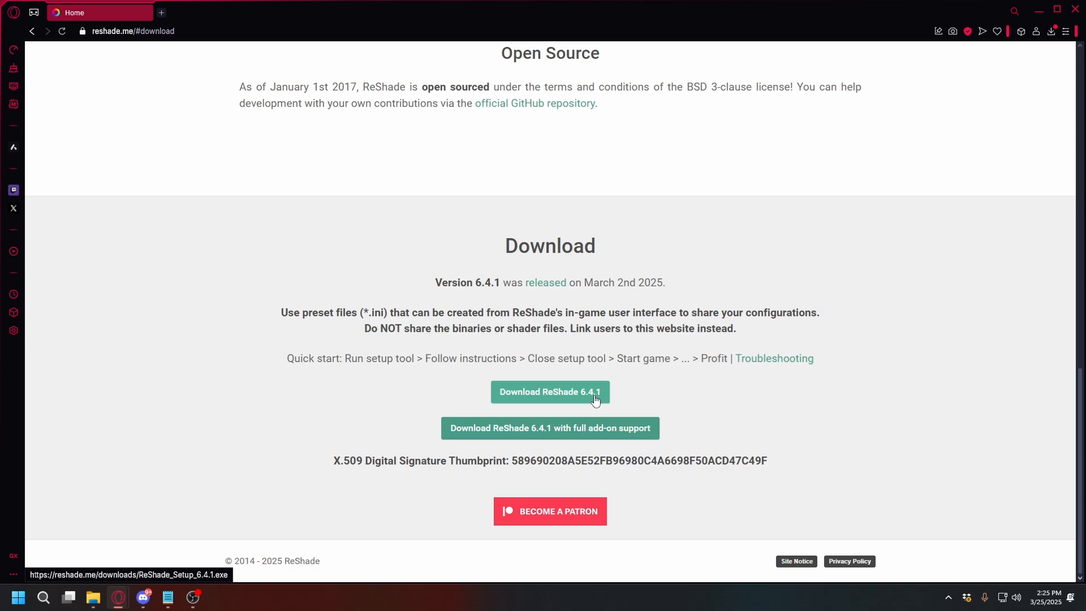
{"action": "left_click", "coordinate": [550, 392]}
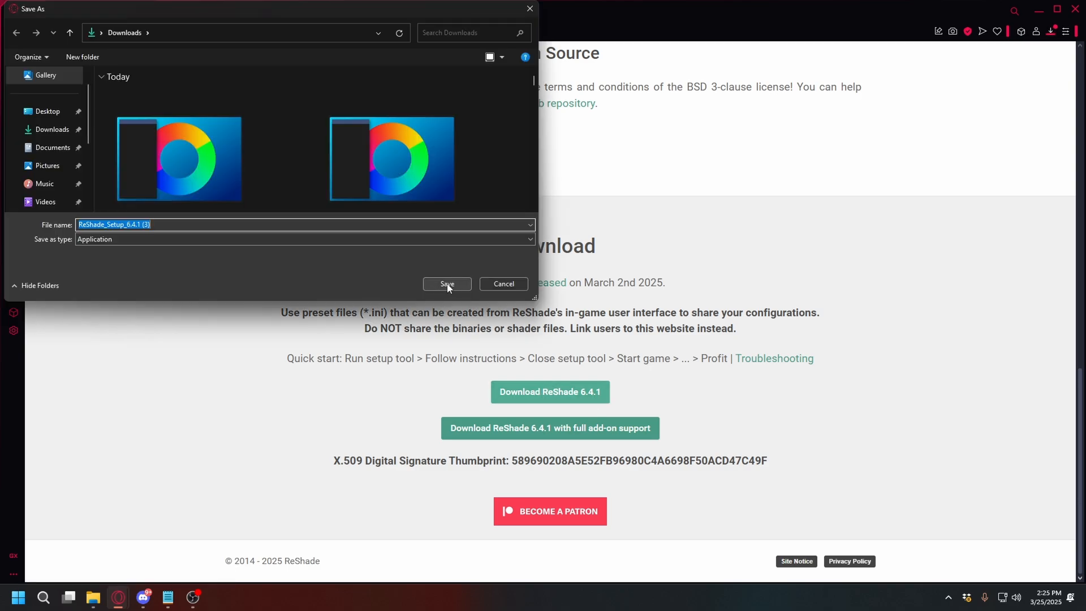
{"action": "left_click", "coordinate": [447, 284]}
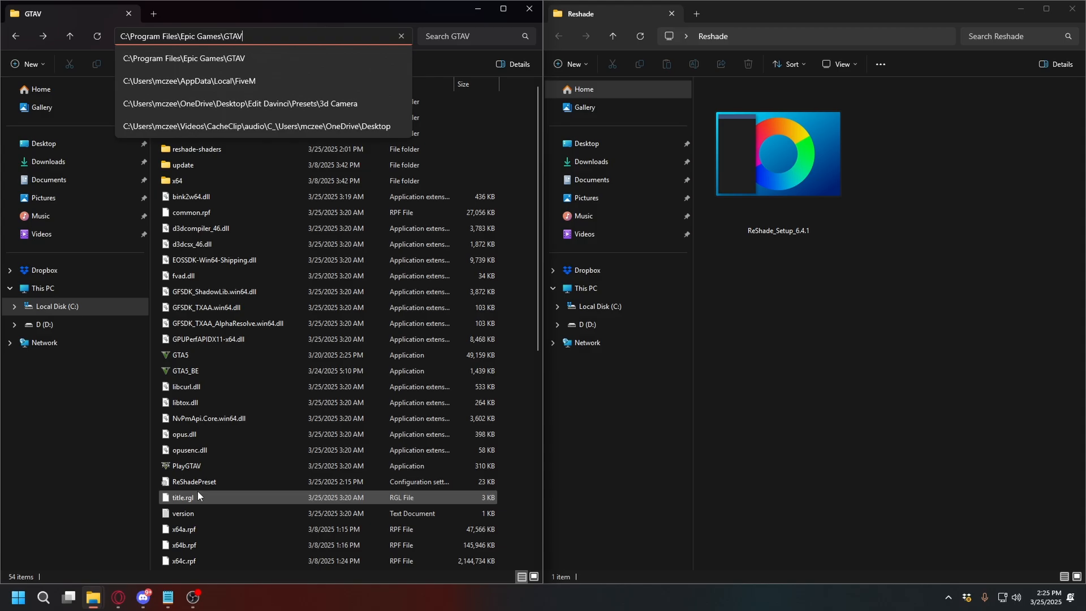
{"action": "mouse_move", "coordinate": [509, 143]}
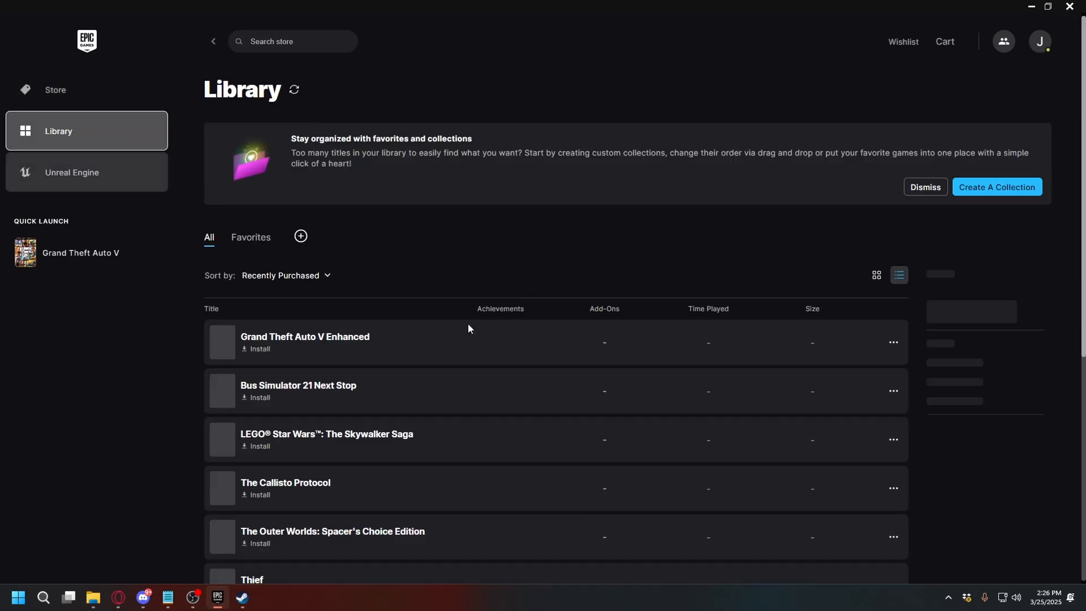
- Locate Grand Theft Auto V in the game library and browse its local files folder
{"action": "scroll", "scroll_direction": "down", "scroll_amount": 3}
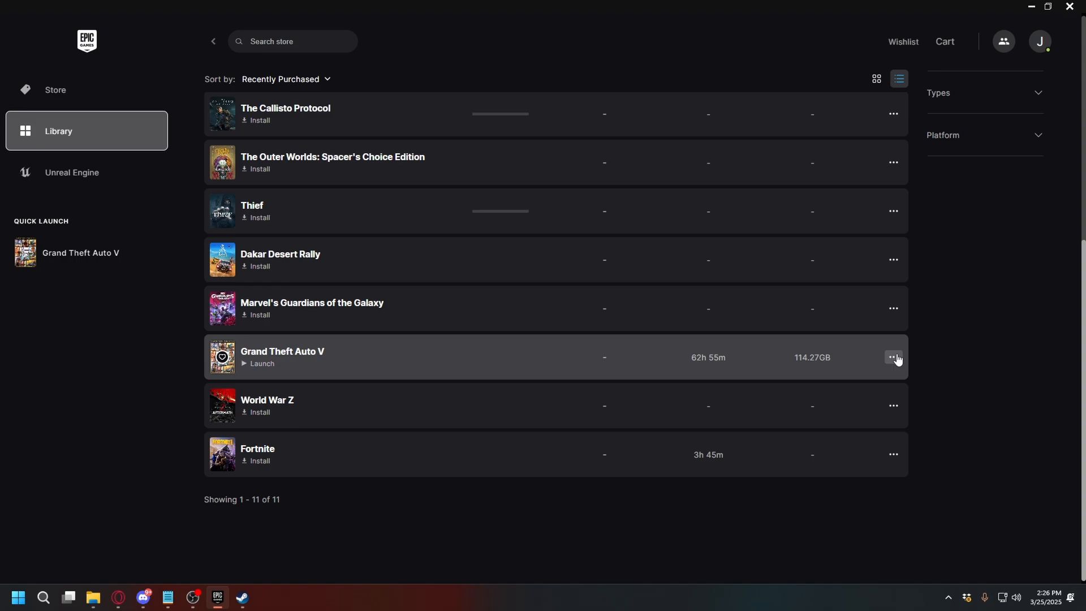
{"action": "left_click", "coordinate": [893, 357]}
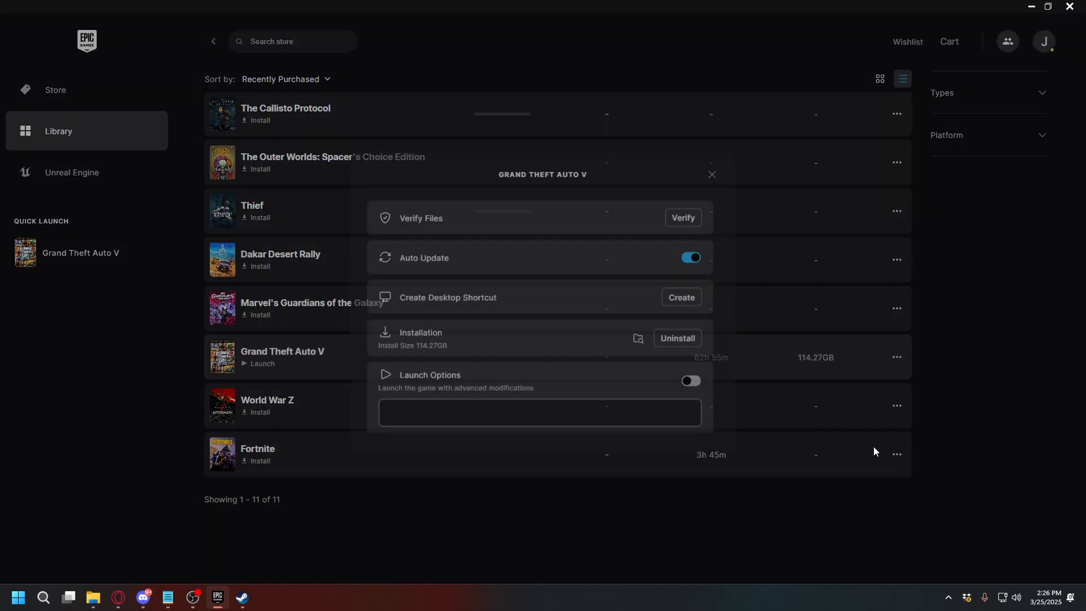
{"action": "mouse_move", "coordinate": [637, 339]}
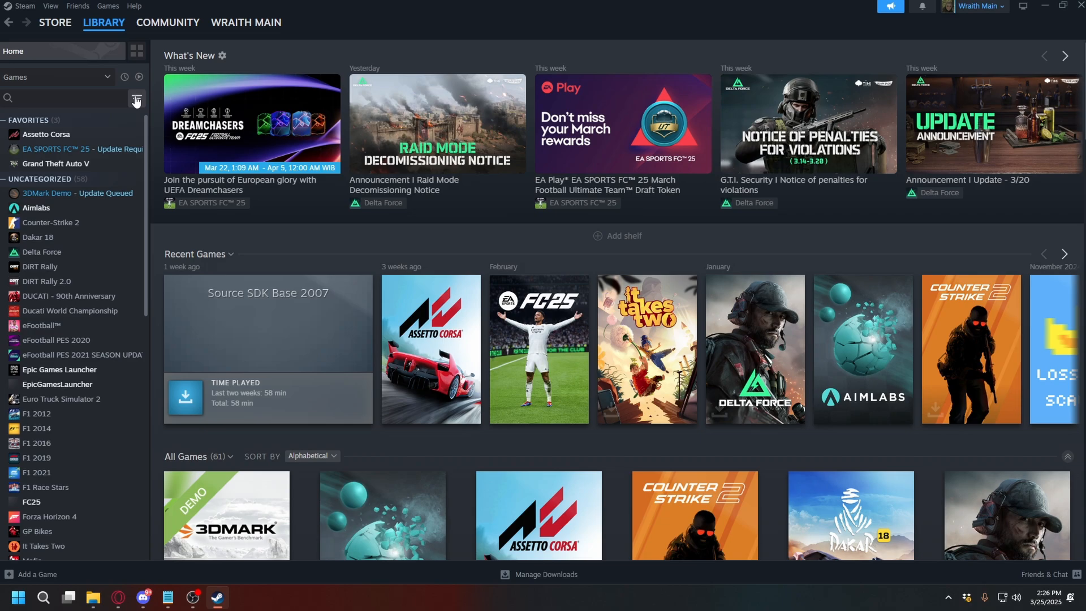
{"action": "left_click", "coordinate": [104, 23]}
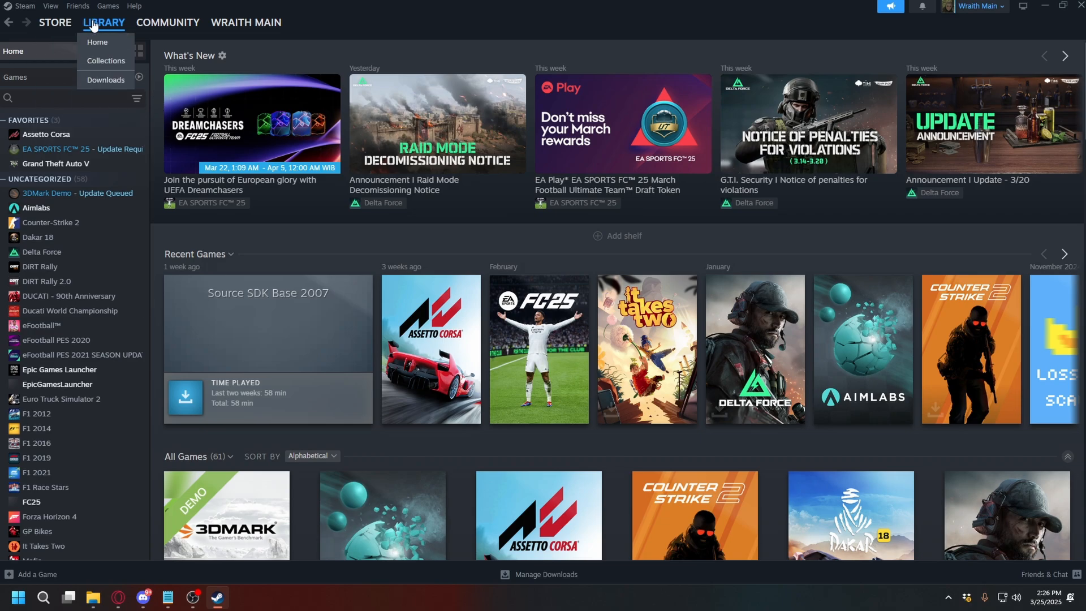
{"action": "right_click", "coordinate": [55, 163]}
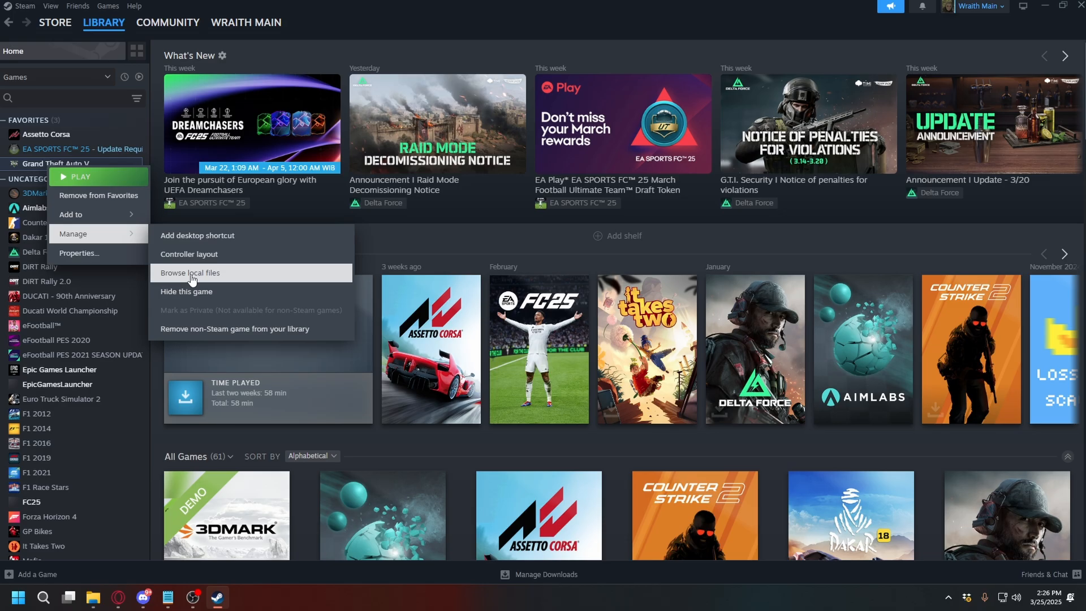
{"action": "left_click", "coordinate": [189, 273]}
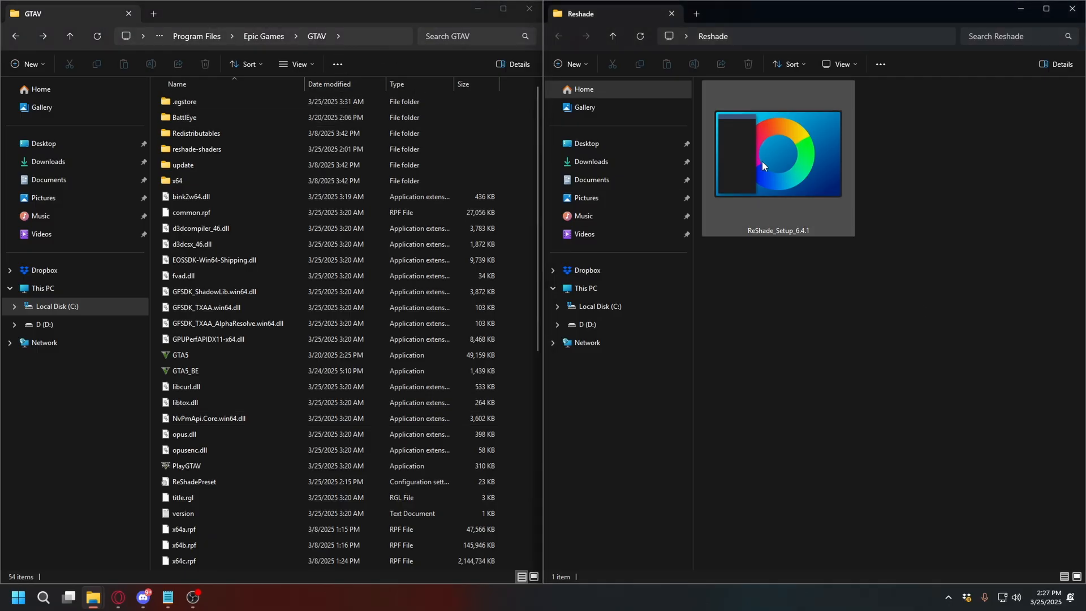
- Run ReShade_Setup_6.4.1 and target GTA5.exe in the Epic Games GTAV folder
{"action": "double_click", "coordinate": [777, 154]}
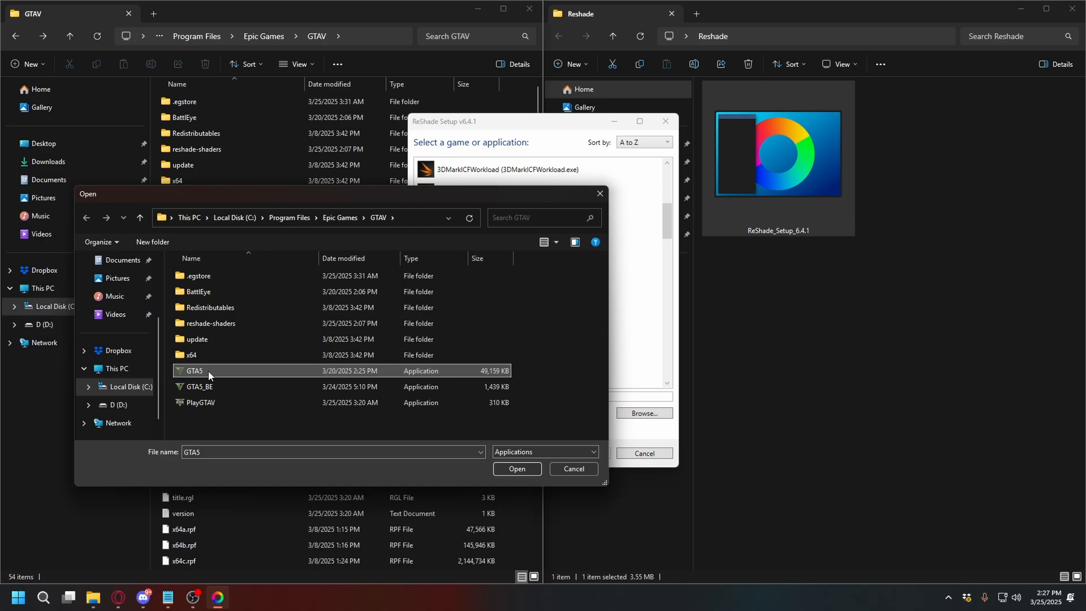
{"action": "left_click", "coordinate": [516, 468]}
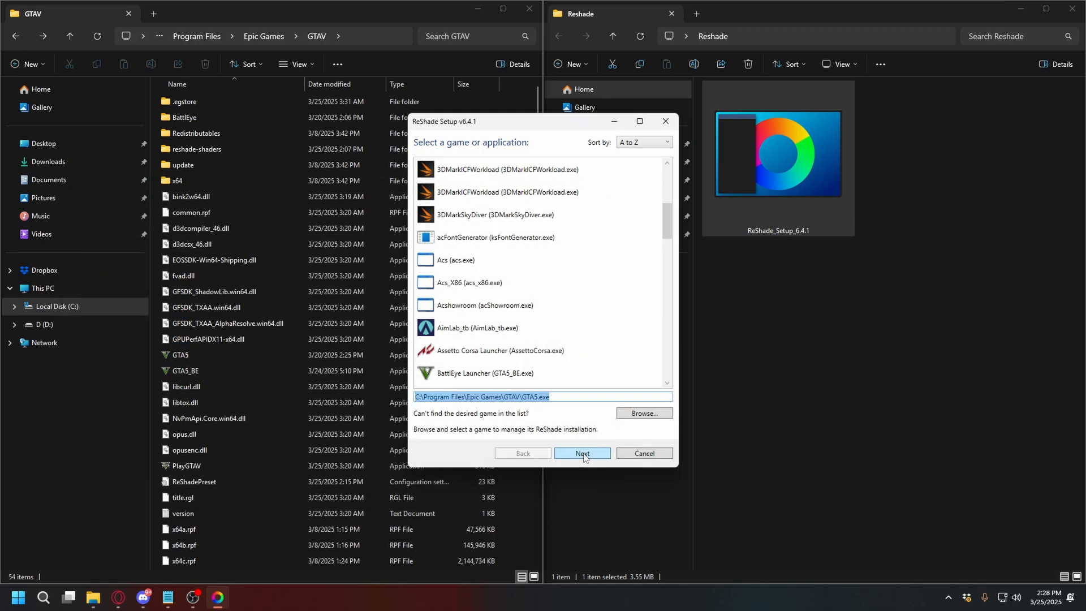
{"action": "left_click", "coordinate": [582, 453]}
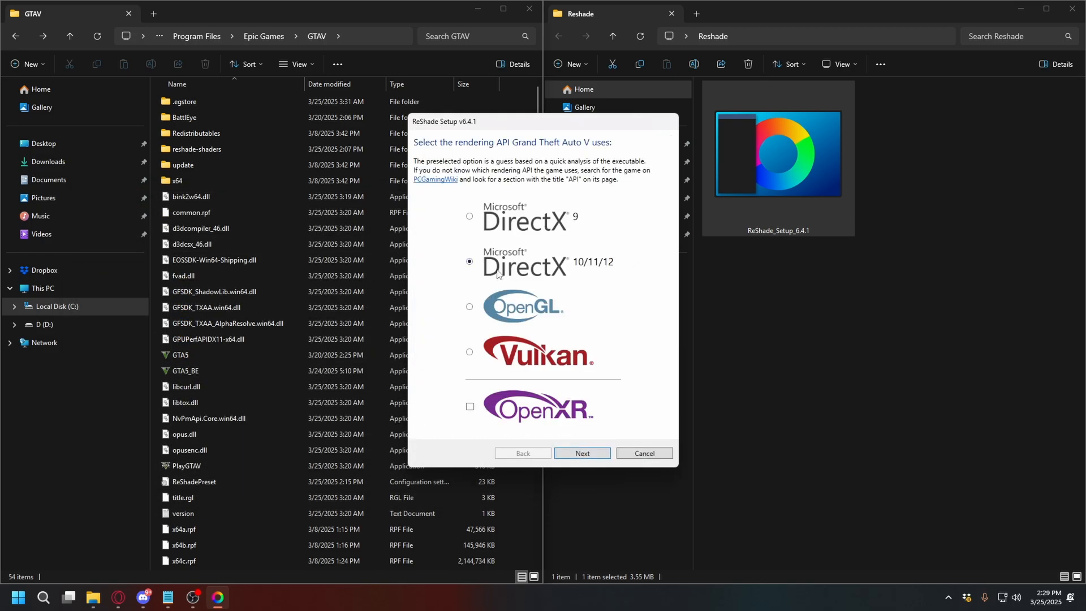
{"action": "mouse_move", "coordinate": [623, 270]}
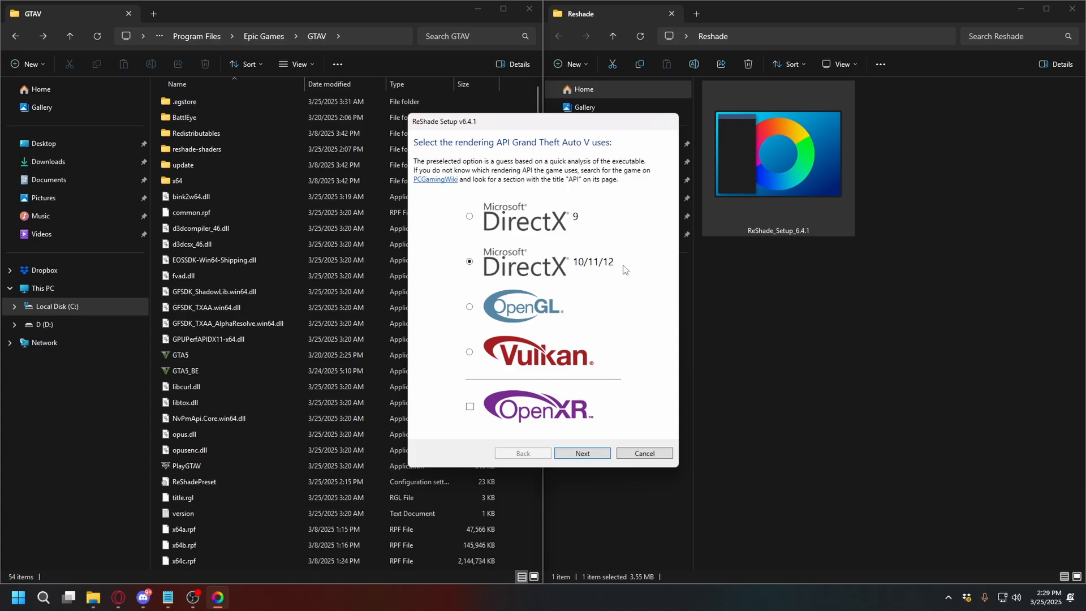
{"action": "mouse_move", "coordinate": [612, 267]}
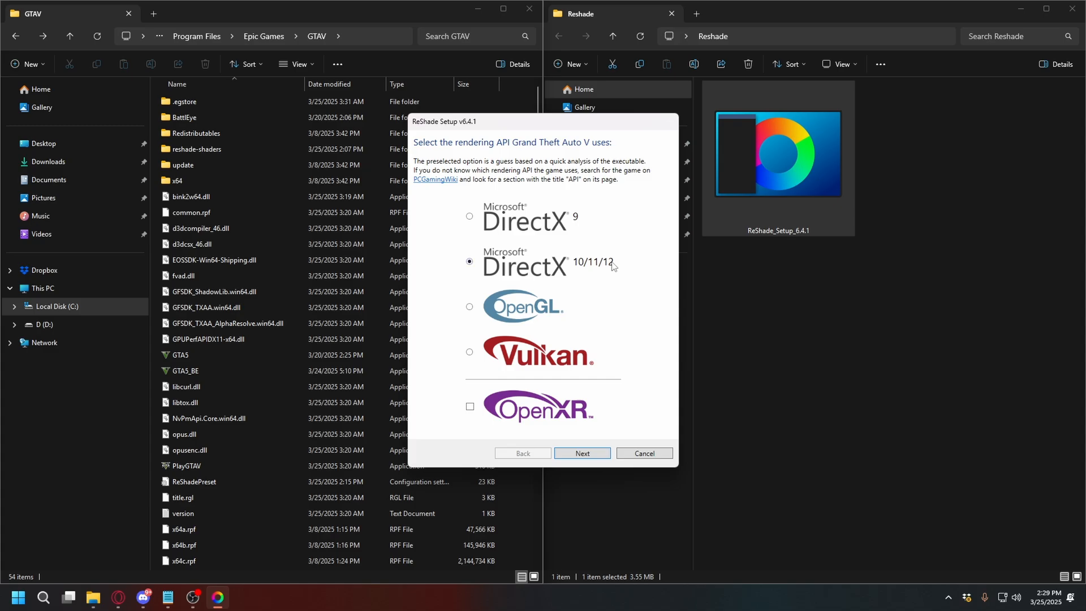
- Choose Microsoft DirectX 9 as the rendering API and continue to effect selection
{"action": "left_click", "coordinate": [470, 215]}
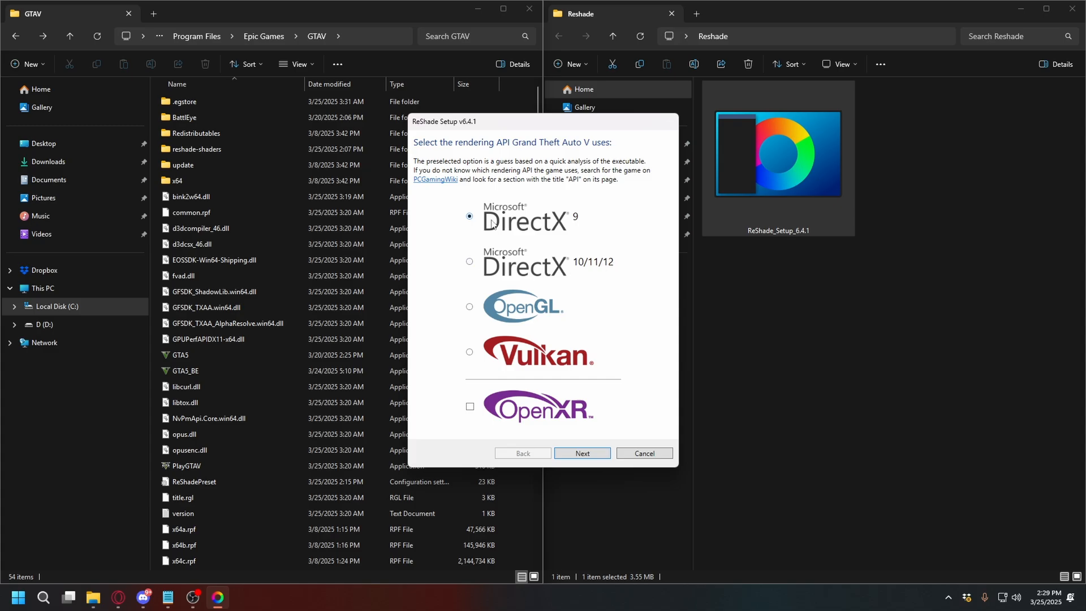
{"action": "mouse_move", "coordinate": [492, 222]}
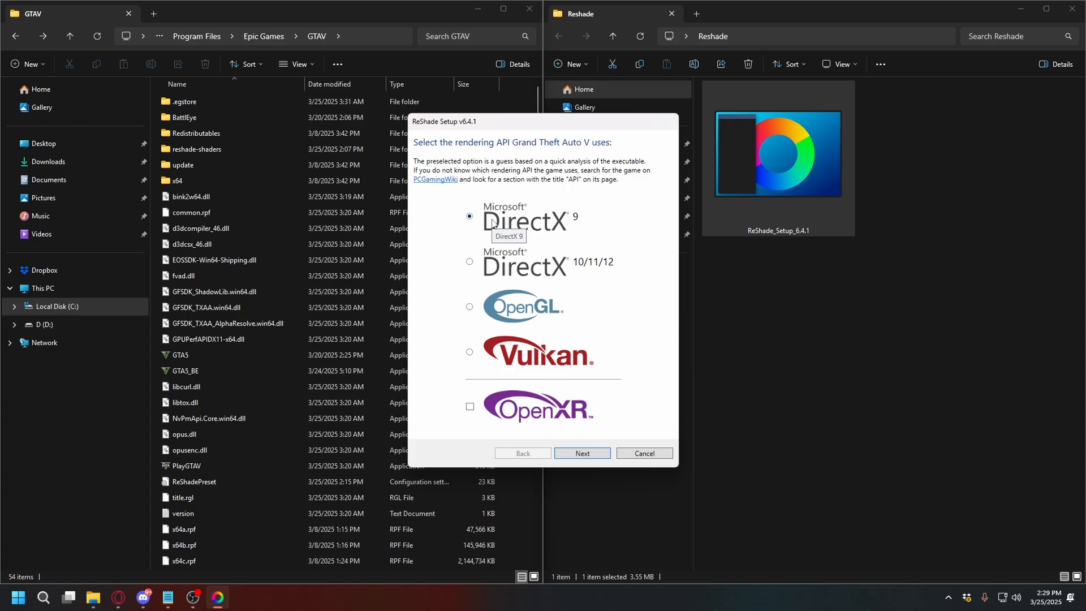
{"action": "mouse_move", "coordinate": [575, 225]}
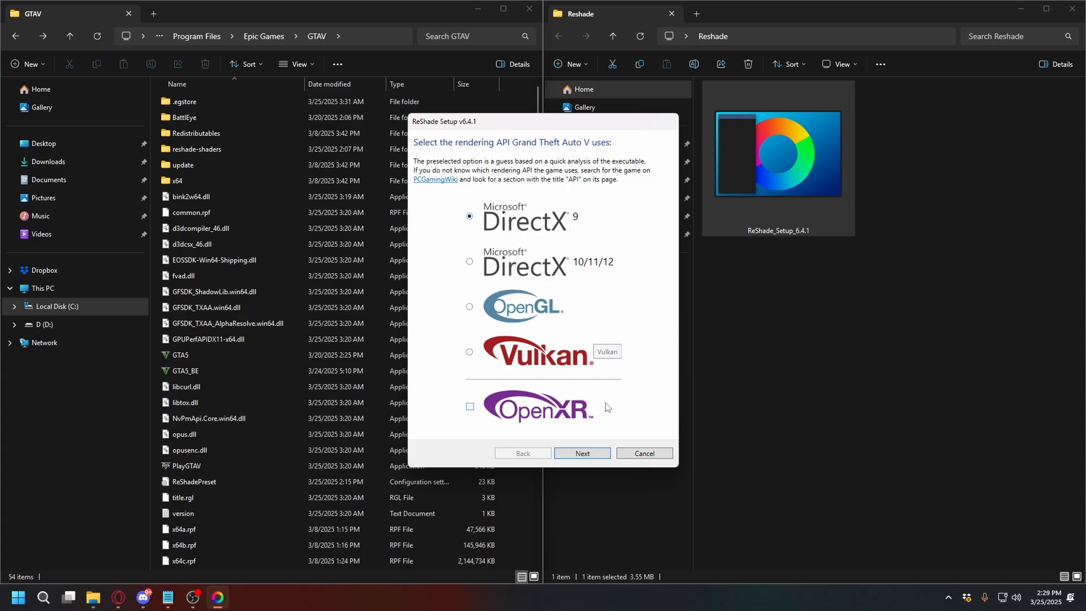
{"action": "mouse_move", "coordinate": [583, 379]}
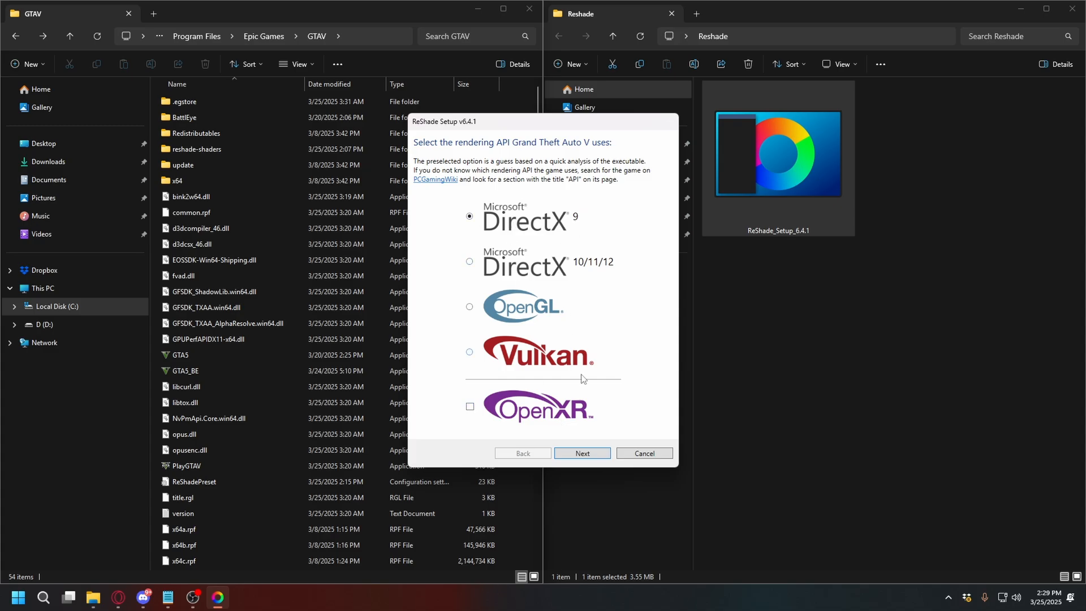
{"action": "left_click", "coordinate": [582, 453]}
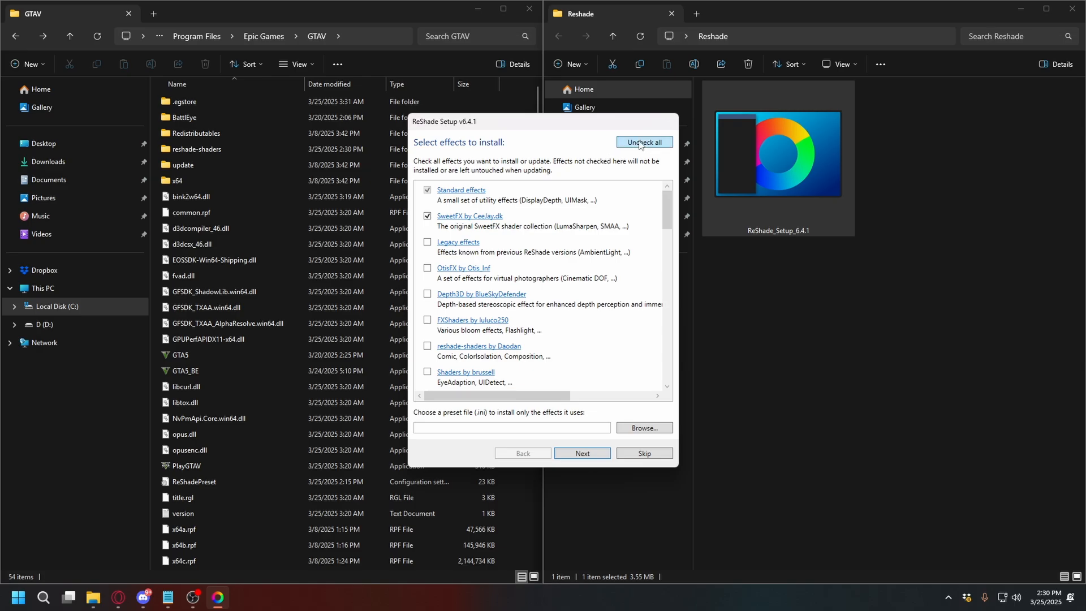
- Check all effect packages, install them into GTAV and finish the setup
{"action": "left_click", "coordinate": [642, 143]}
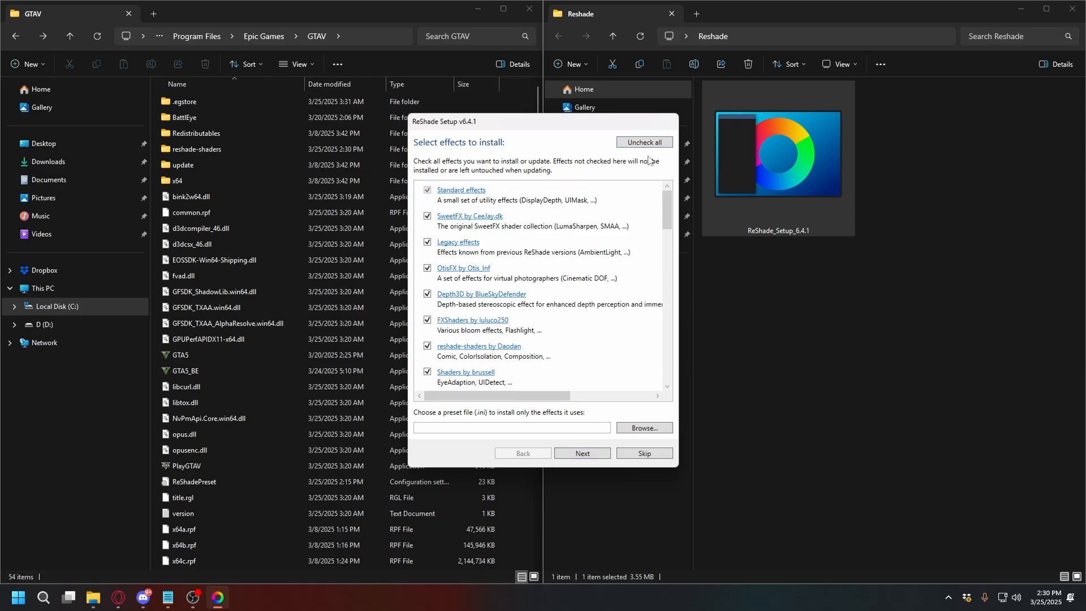
{"action": "left_click", "coordinate": [581, 453]}
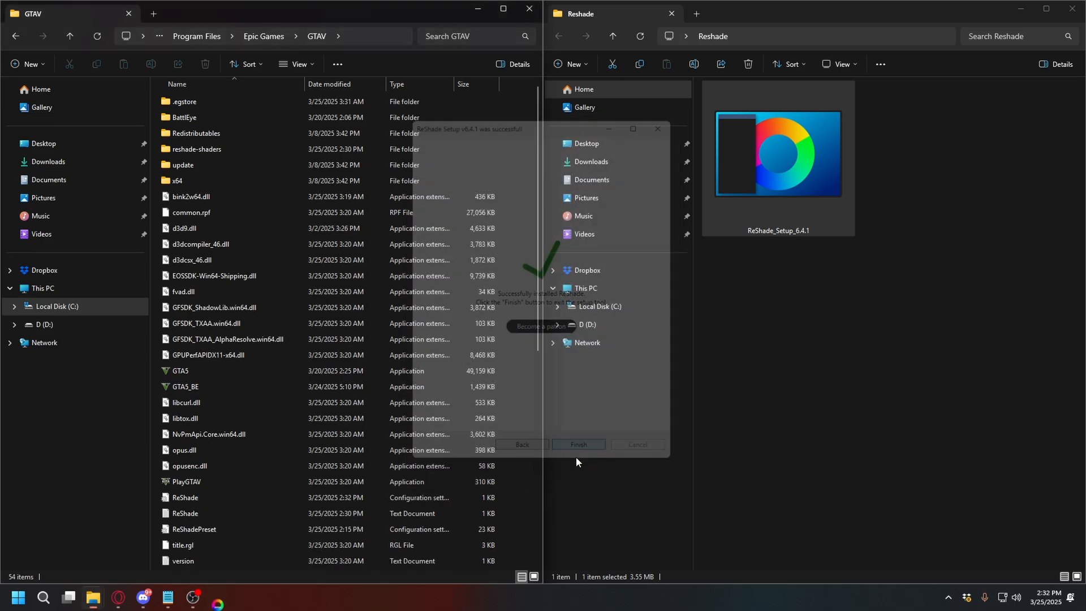
{"action": "left_click", "coordinate": [577, 444]}
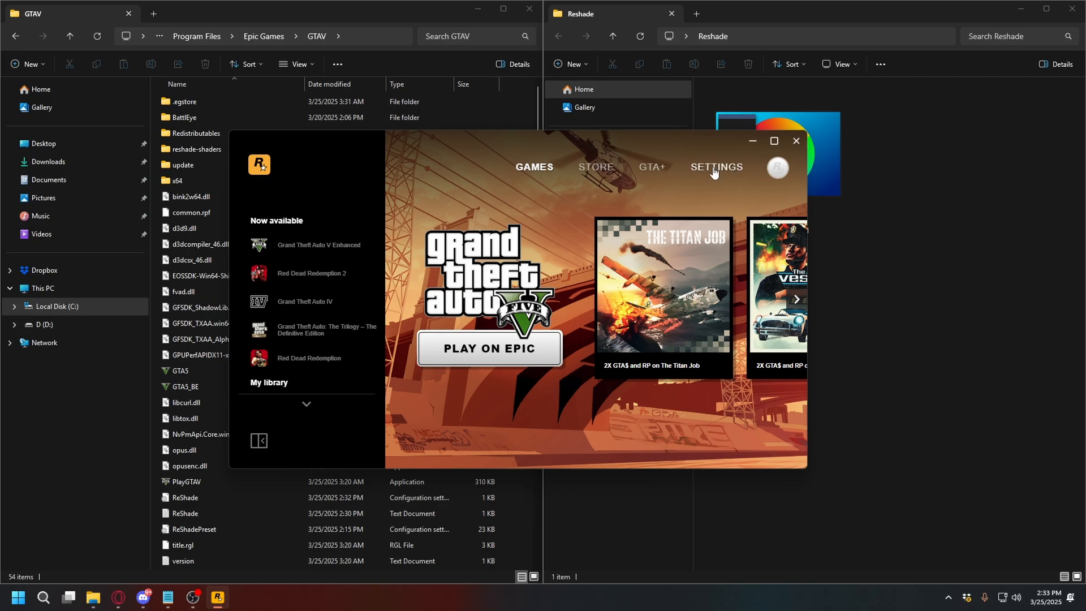
- Play Grand Theft Auto V on Epic from the Rockstar Games Launcher
{"action": "left_click", "coordinate": [716, 167]}
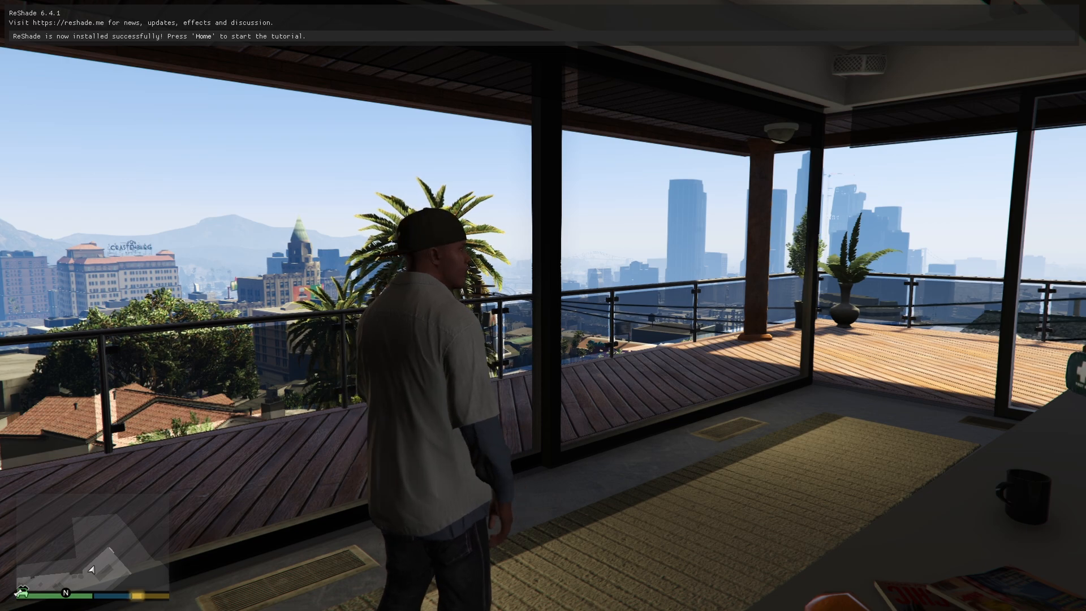
- Bring up the ReShade overlay in-game with the Home key
{"action": "key", "text": "Home"}
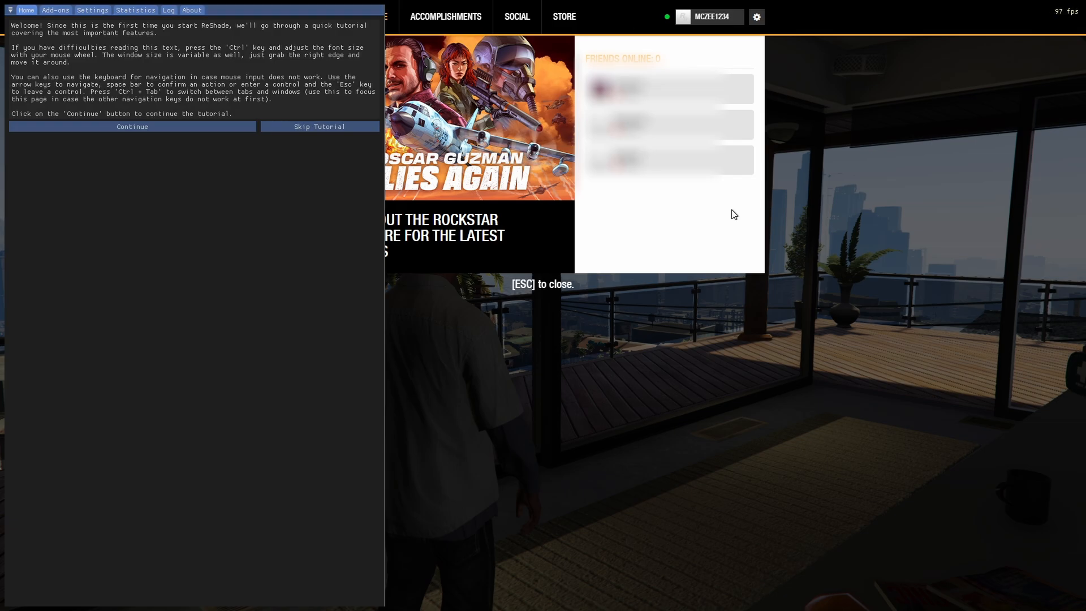
{"action": "mouse_move", "coordinate": [304, 57]}
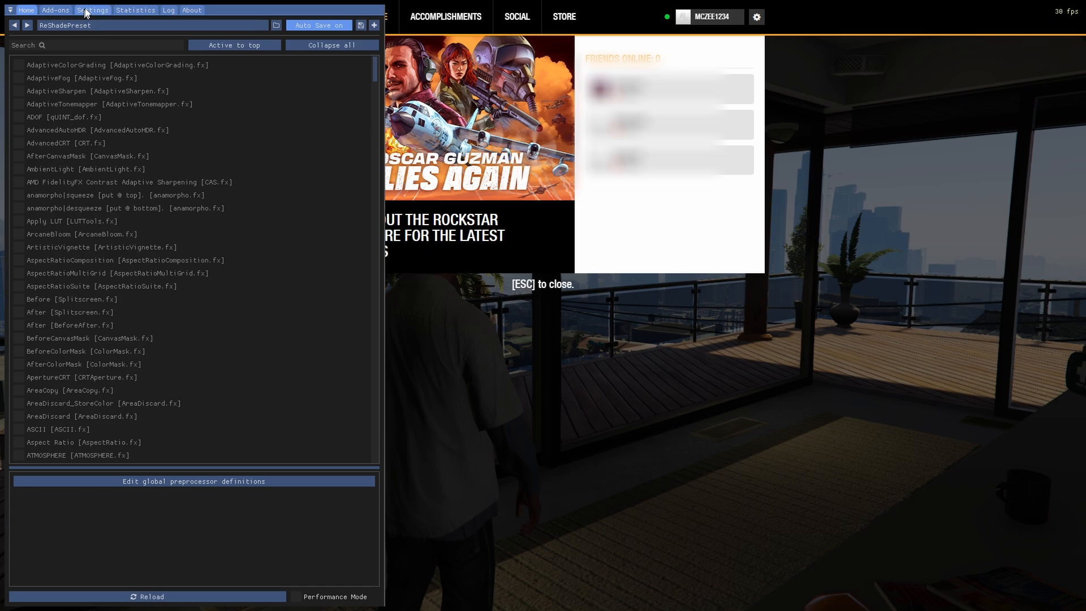
- Rebind the ReShade overlay key to F4 in Settings and return to the effect list
{"action": "left_click", "coordinate": [91, 10]}
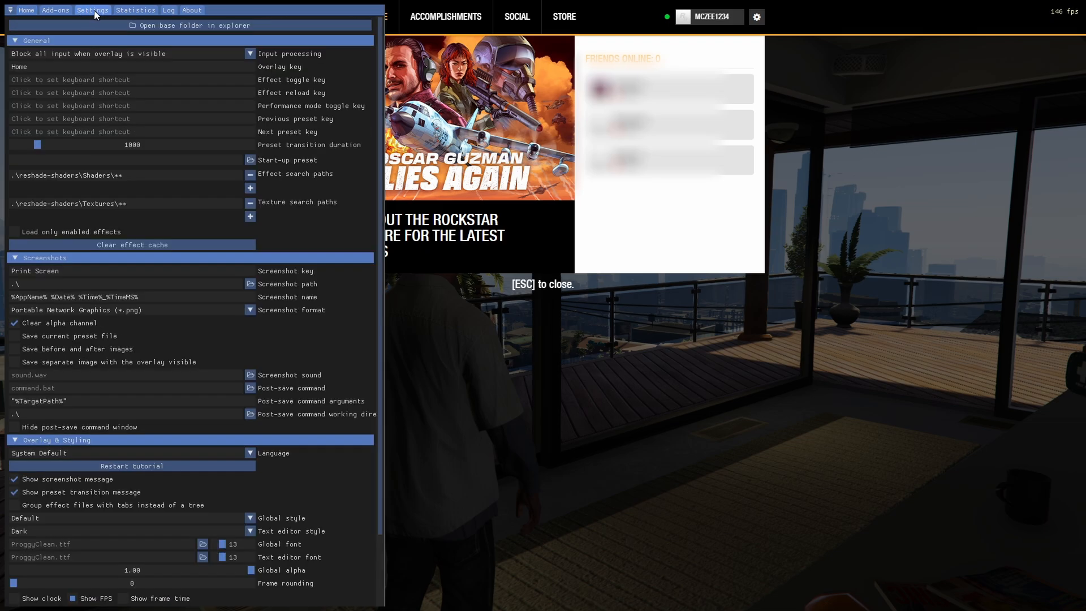
{"action": "mouse_move", "coordinate": [28, 72]}
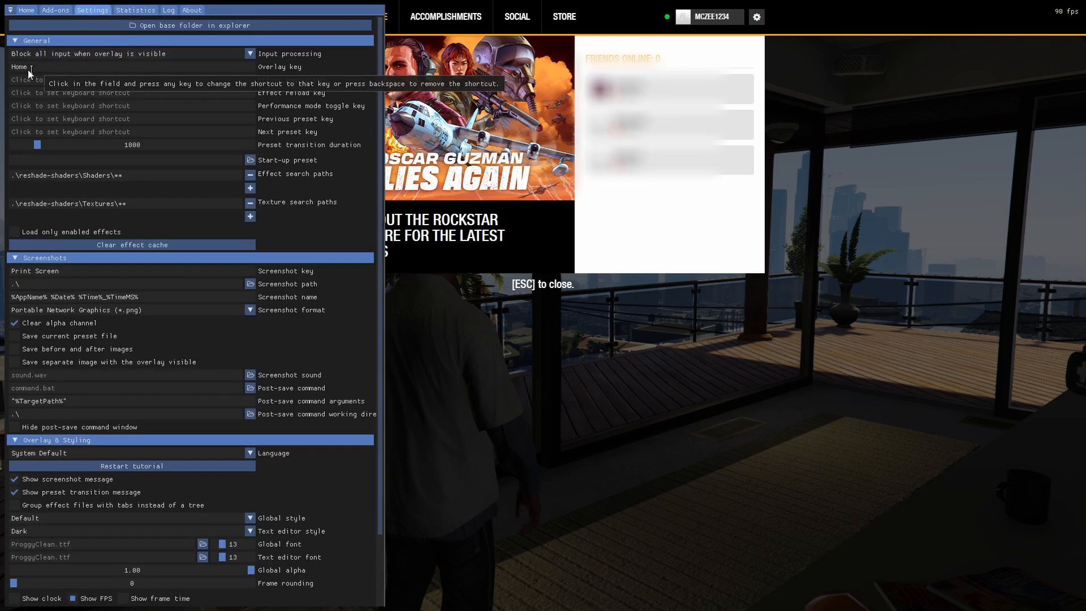
{"action": "mouse_move", "coordinate": [88, 63]}
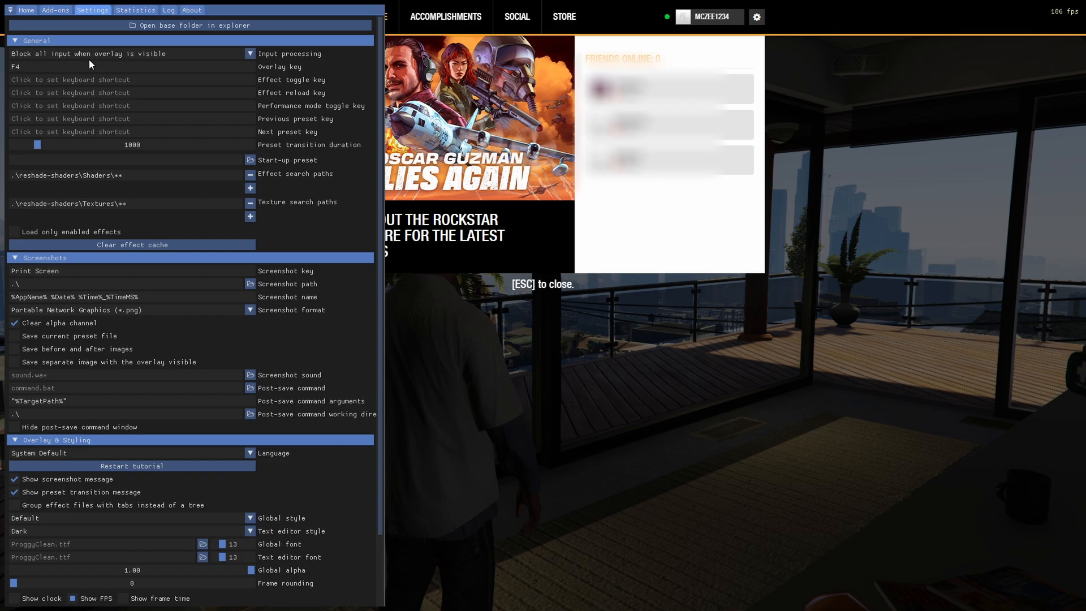
{"action": "left_click", "coordinate": [26, 10]}
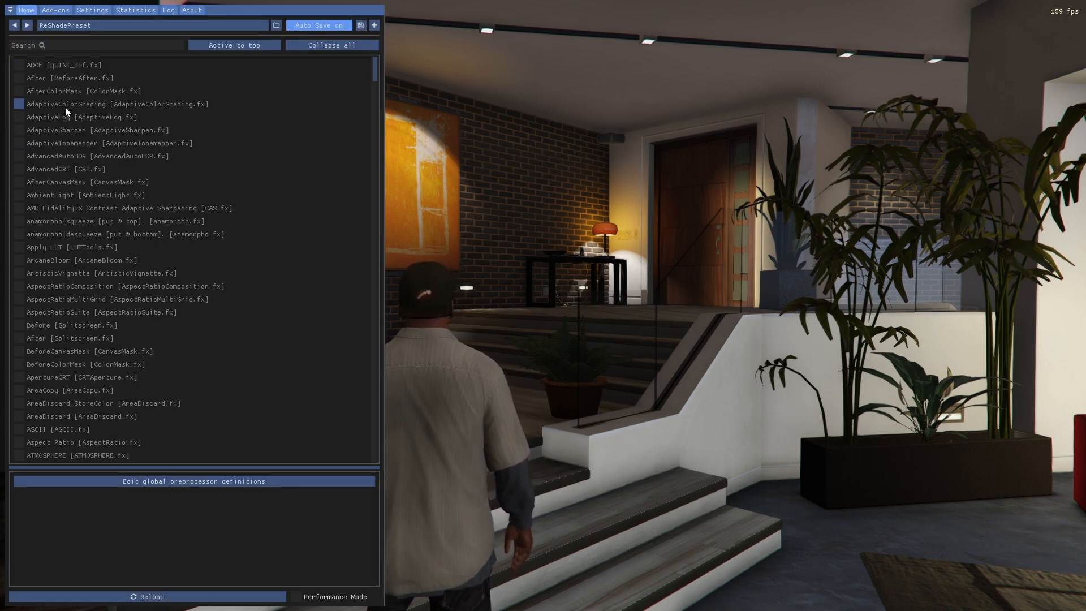
- Enable the ADOF [qUINT_dof.fx] depth-of-field effect
{"action": "left_click", "coordinate": [20, 64]}
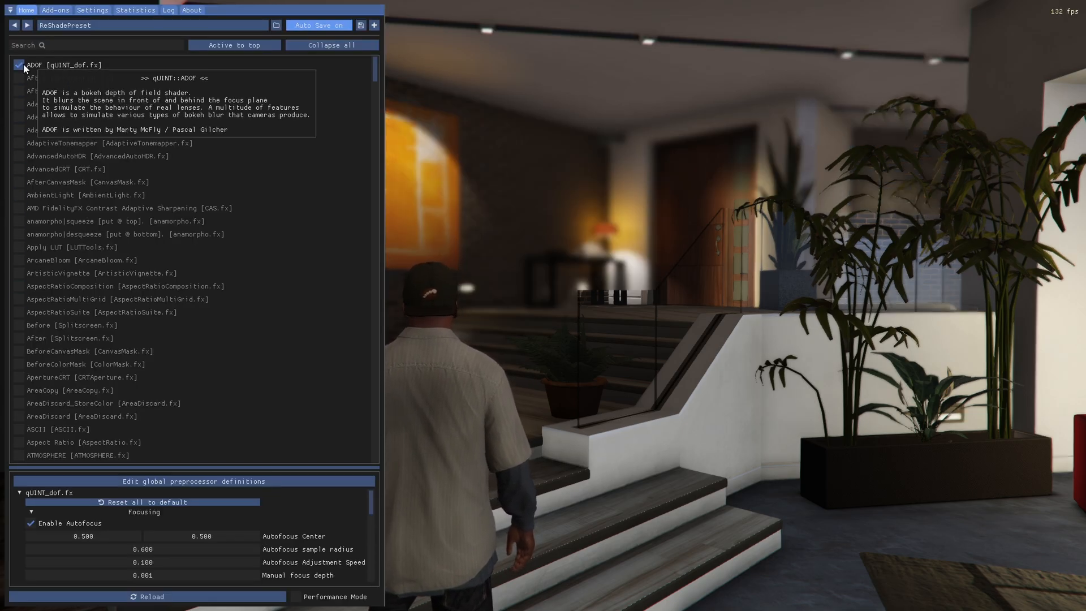
{"action": "mouse_move", "coordinate": [146, 346]}
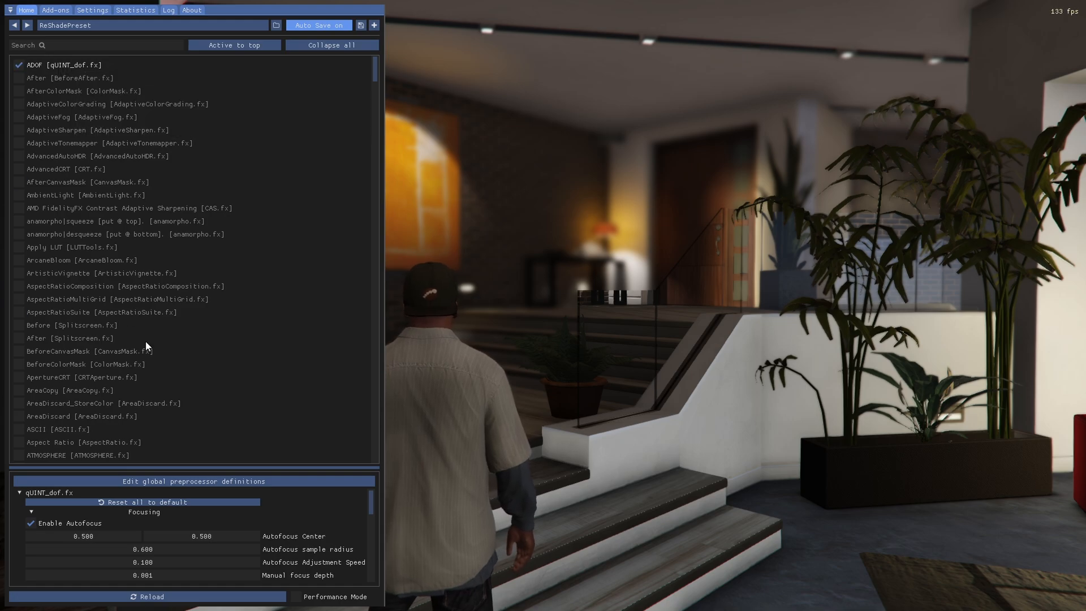